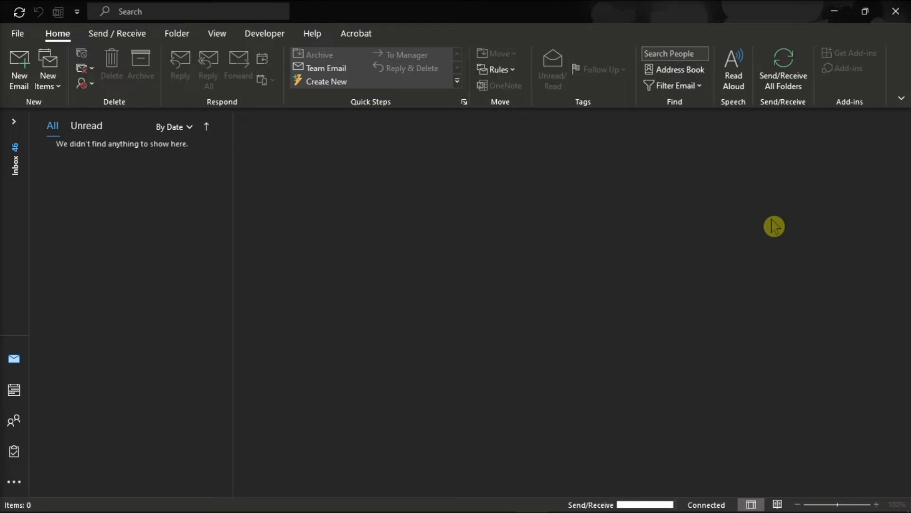
pyautogui.moveTo(48, 353)
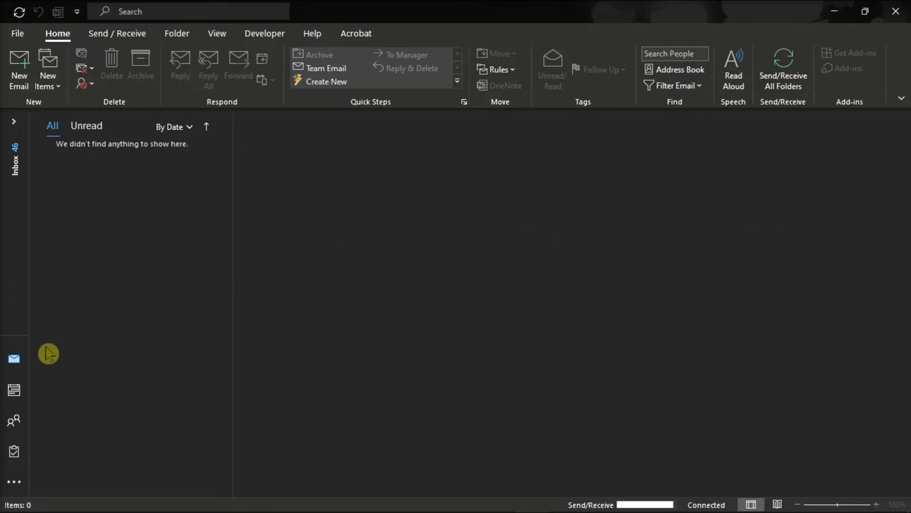
# Step: Switch to the Outlook calendar and show the Publish Online choices on the Home ribbon
pyautogui.click(13, 390)
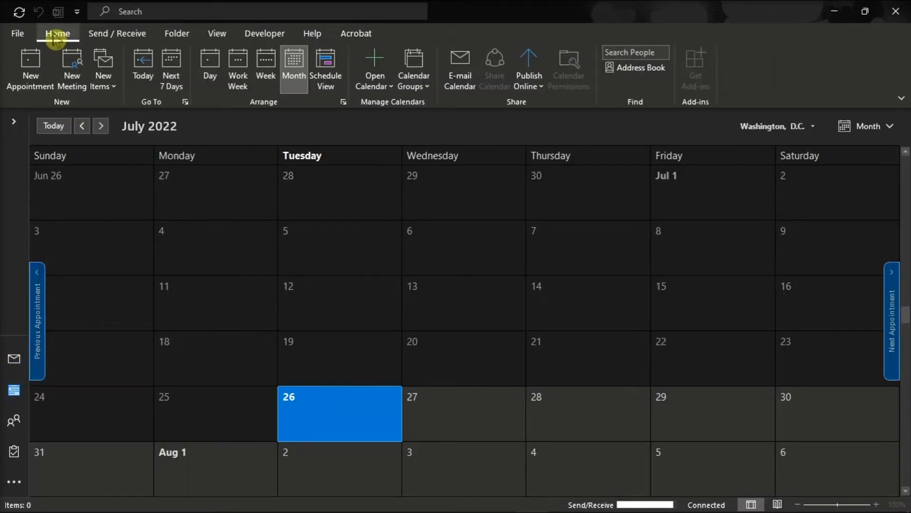
pyautogui.click(528, 70)
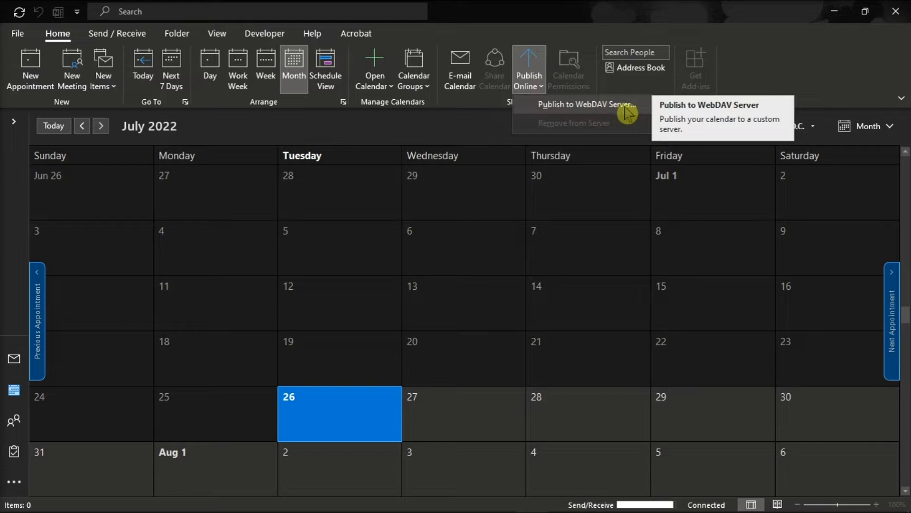
# Step: Choose Publish to WebDAV Server to reach the Publish Calendar to Custom Server dialog
pyautogui.click(581, 104)
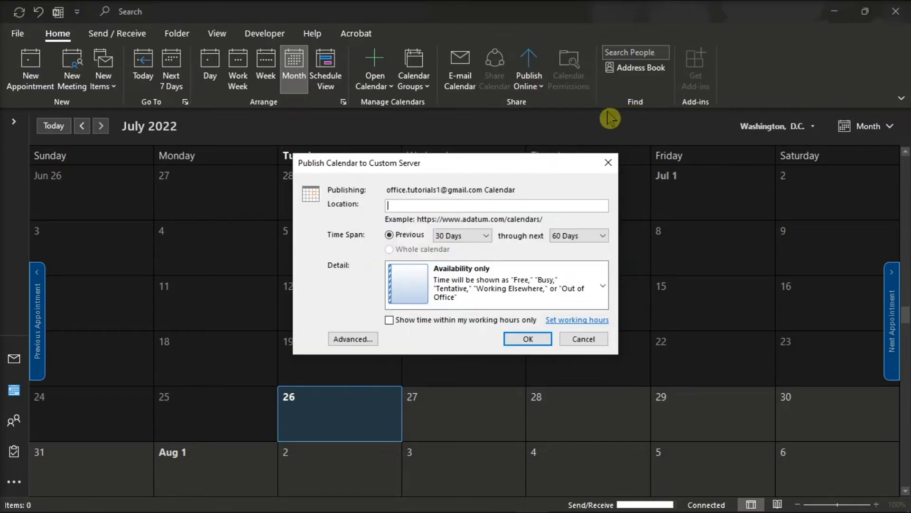
pyautogui.moveTo(398, 176)
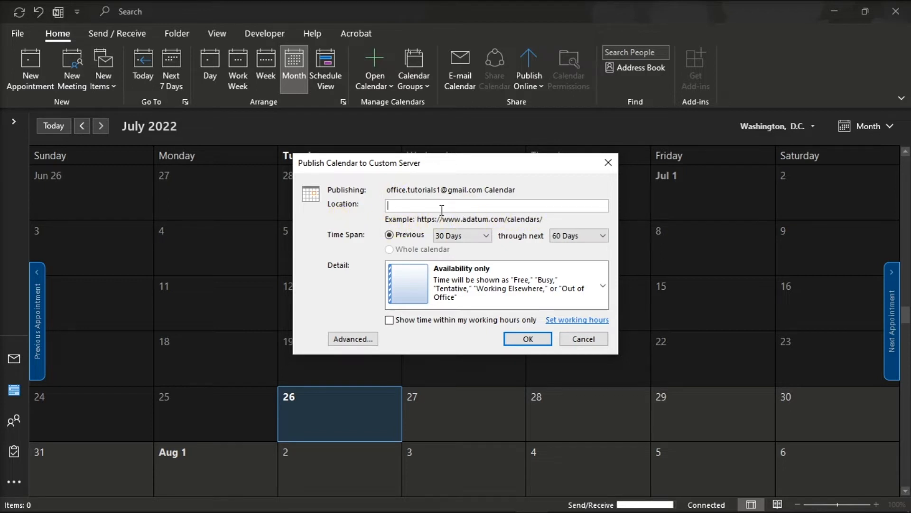
pyautogui.moveTo(344, 224)
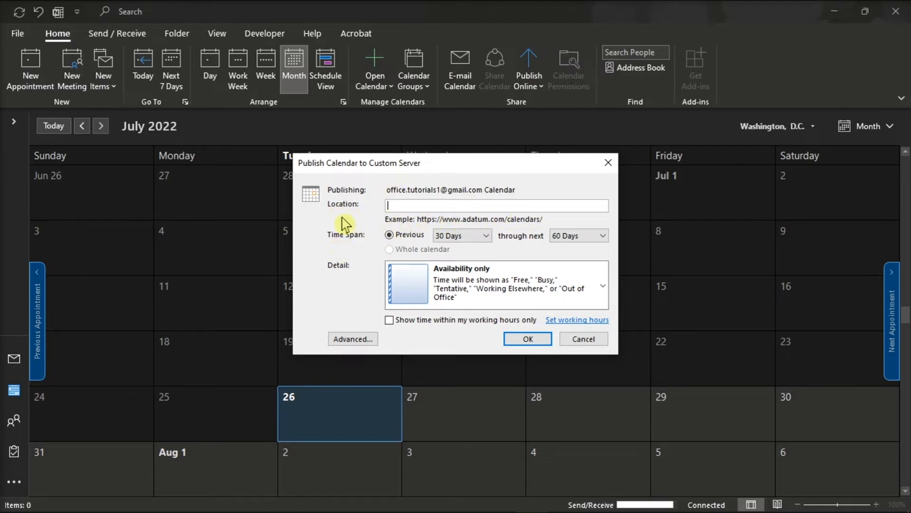
pyautogui.moveTo(425, 255)
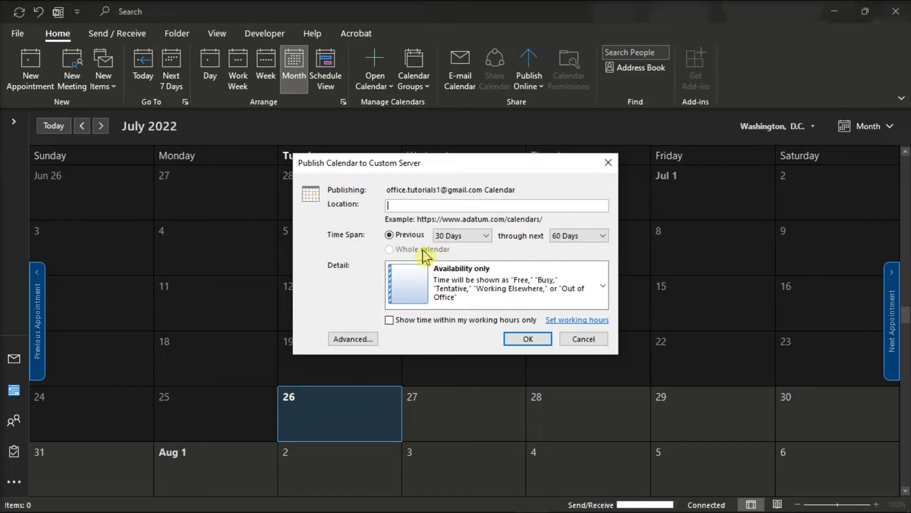
pyautogui.moveTo(340, 257)
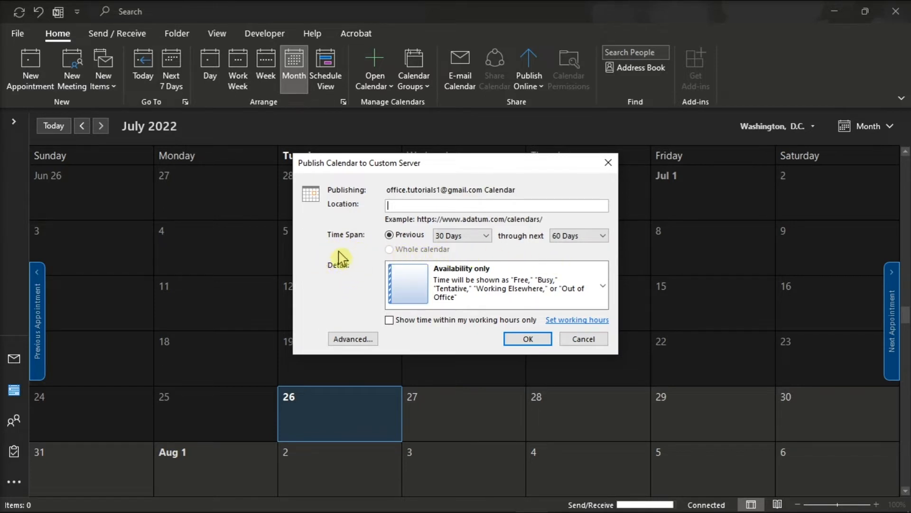
pyautogui.moveTo(367, 291)
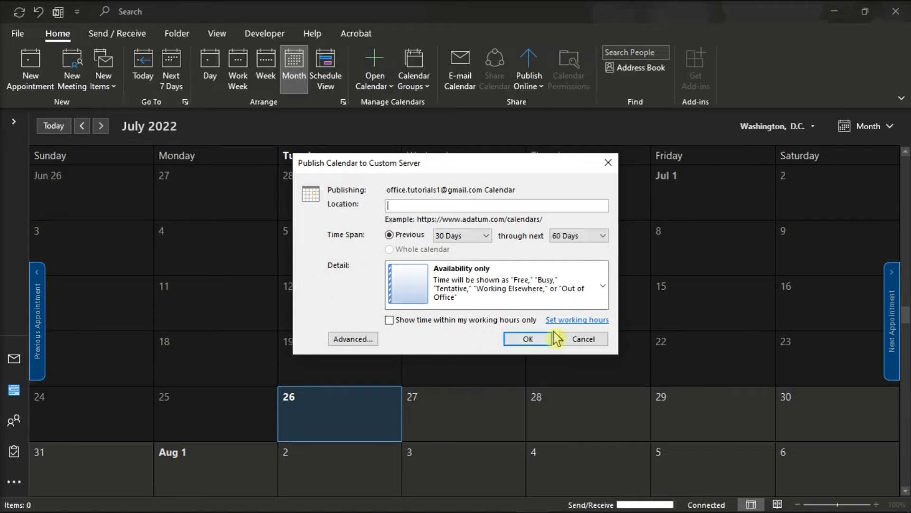
pyautogui.moveTo(503, 371)
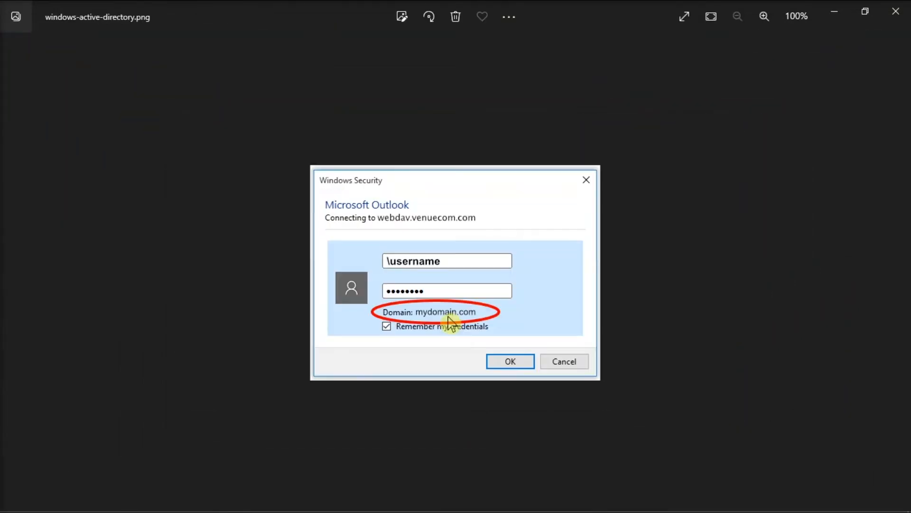
pyautogui.moveTo(464, 376)
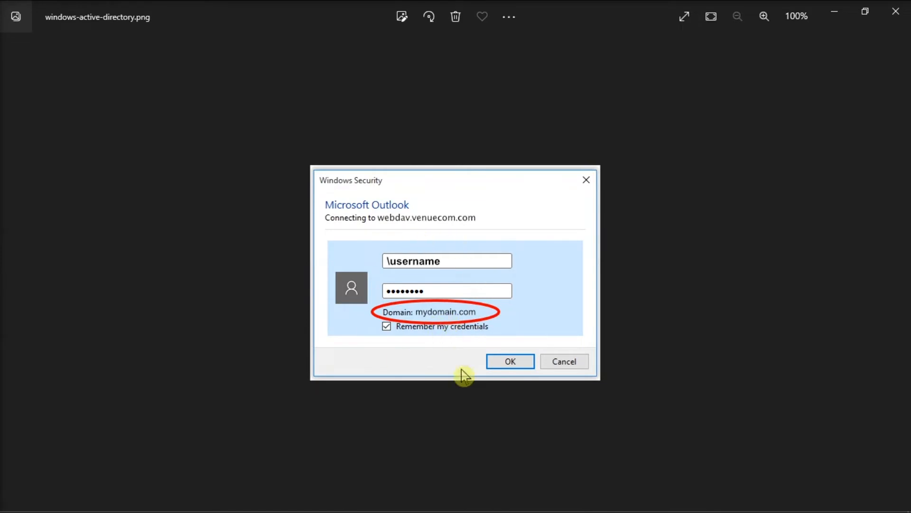
pyautogui.moveTo(454, 320)
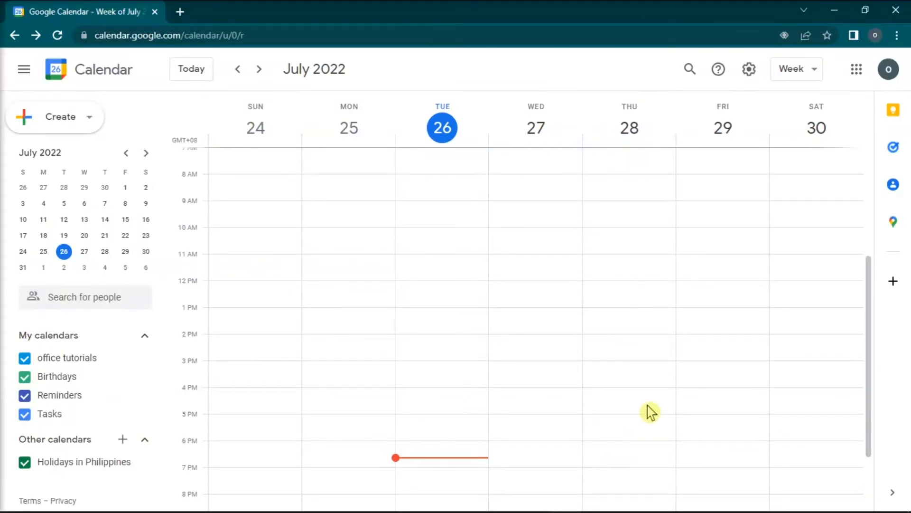
pyautogui.moveTo(377, 411)
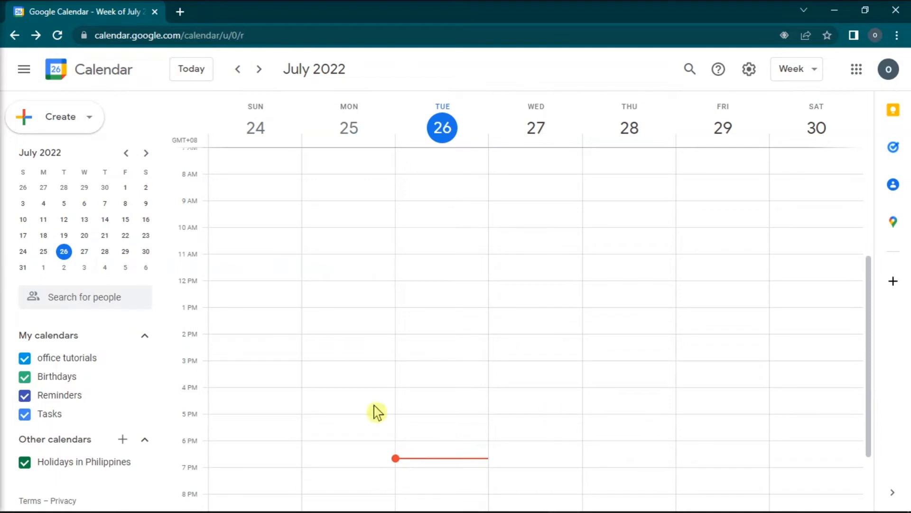
pyautogui.moveTo(115, 449)
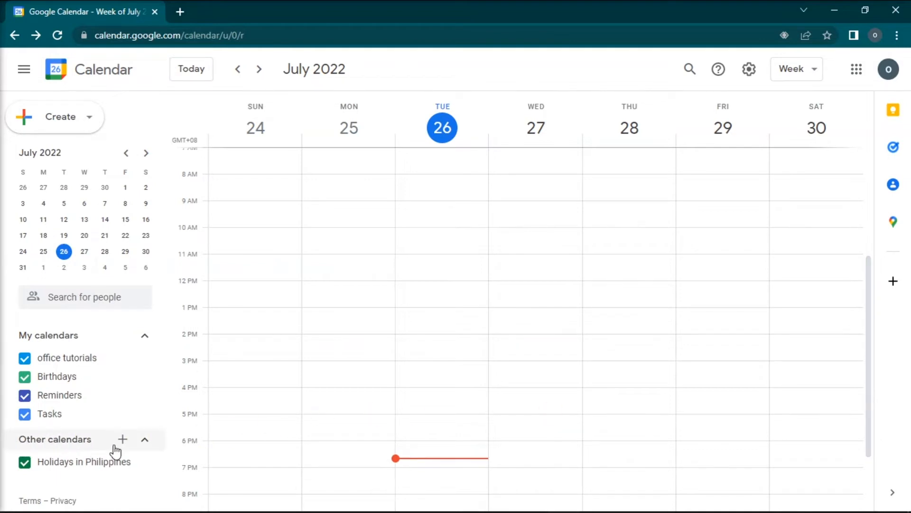
# Step: In Google Calendar, start adding another calendar from a URL, ready to enter its address
pyautogui.click(123, 439)
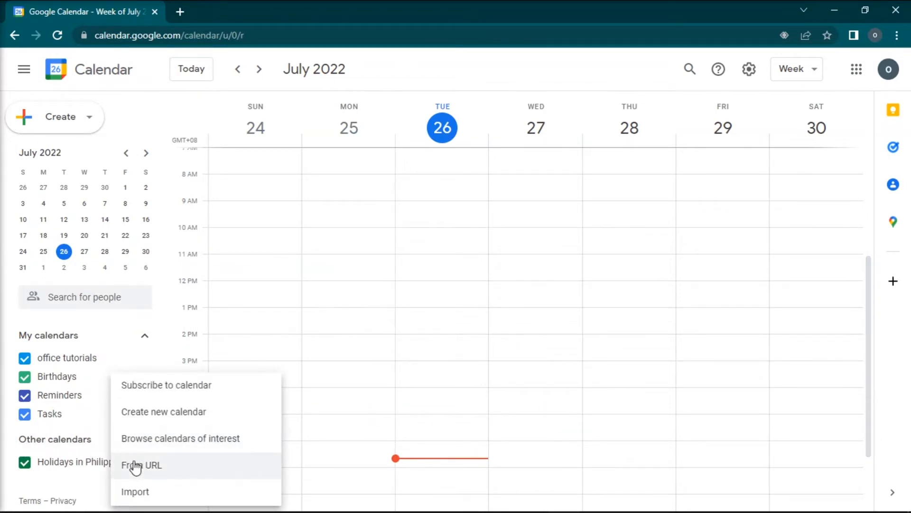
pyautogui.click(142, 465)
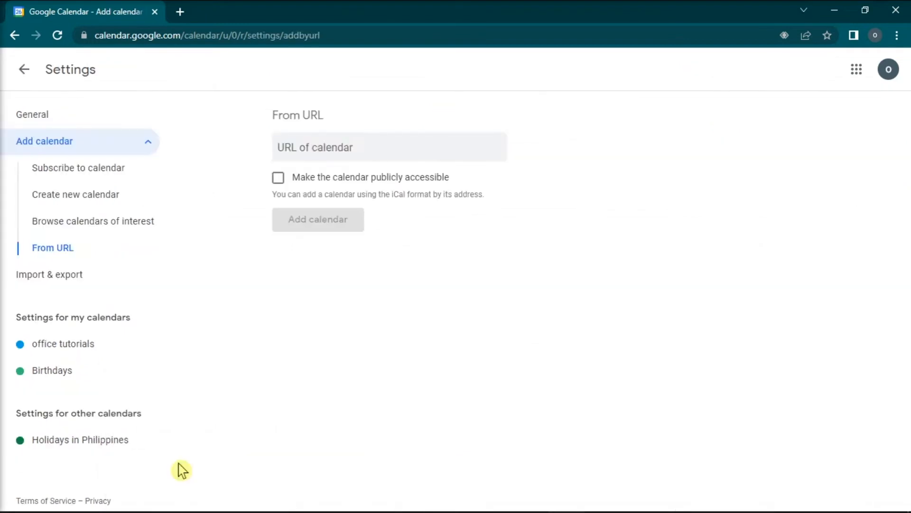
pyautogui.click(388, 147)
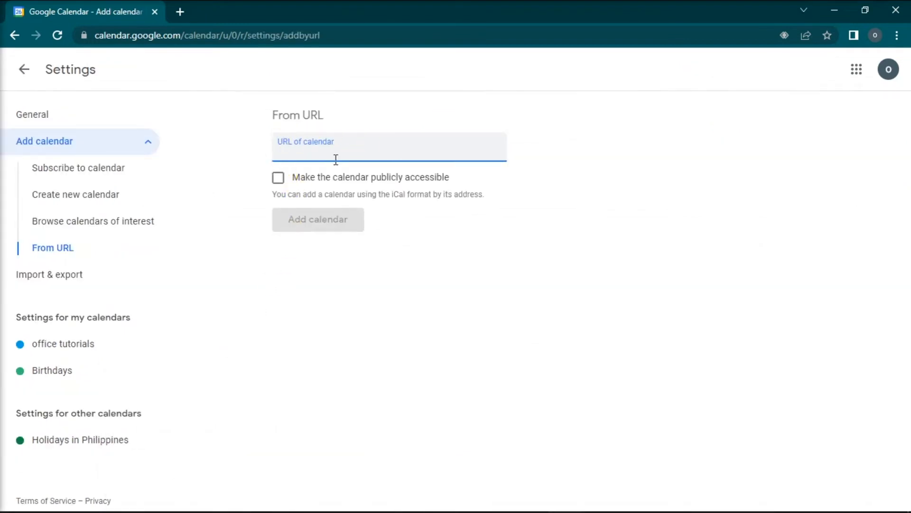
pyautogui.moveTo(341, 238)
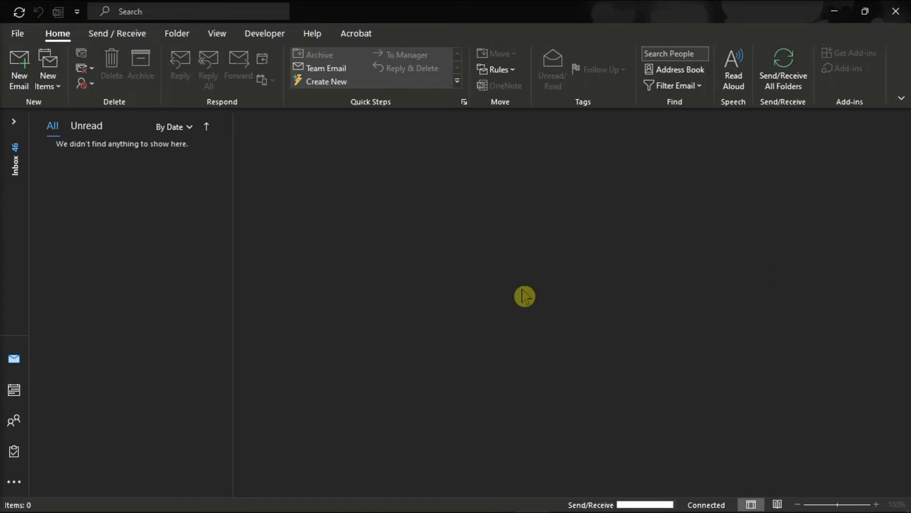
# Step: From the Outlook calendar, use File > Save Calendar to reach the Save As dialog
pyautogui.click(13, 389)
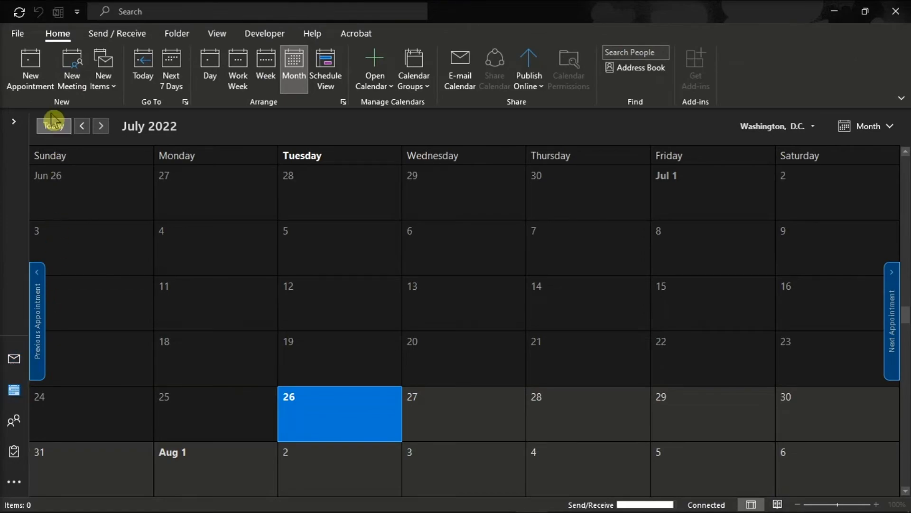
pyautogui.click(17, 33)
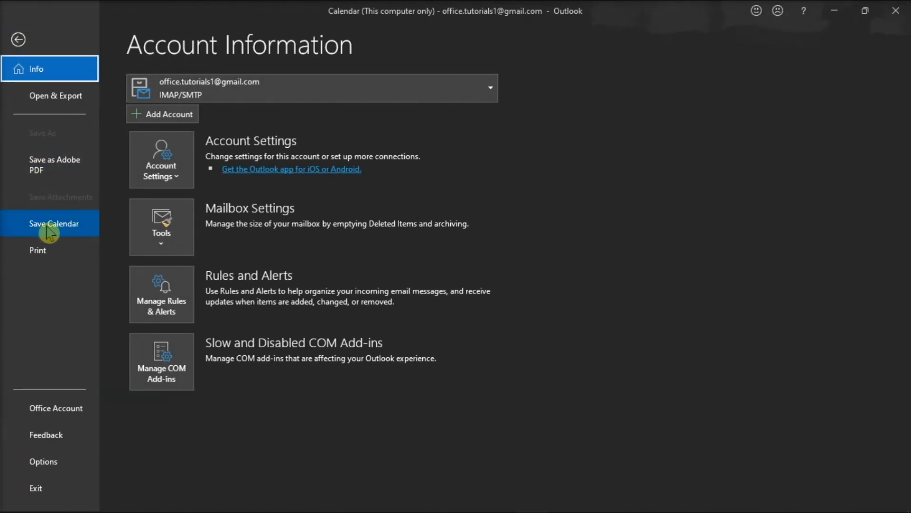
pyautogui.click(53, 223)
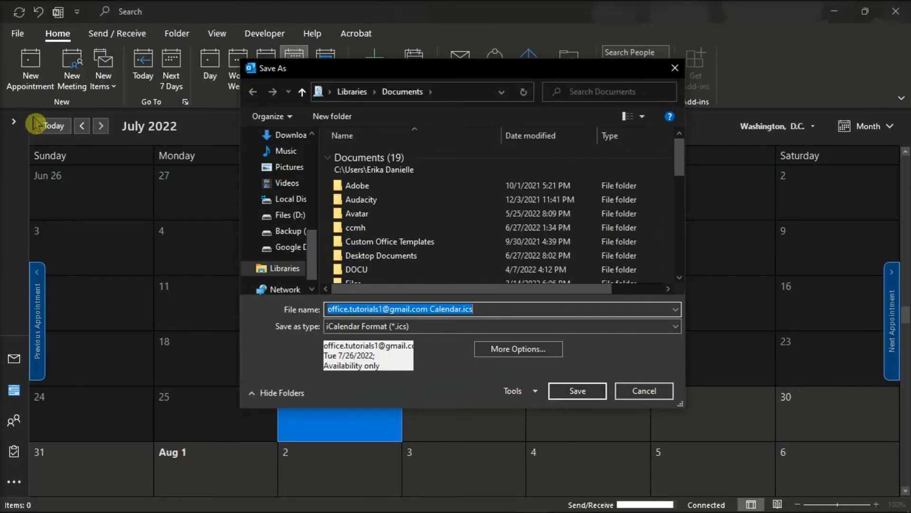
# Step: Save the calendar export as an iCalendar (.ics) file in Documents
pyautogui.click(399, 309)
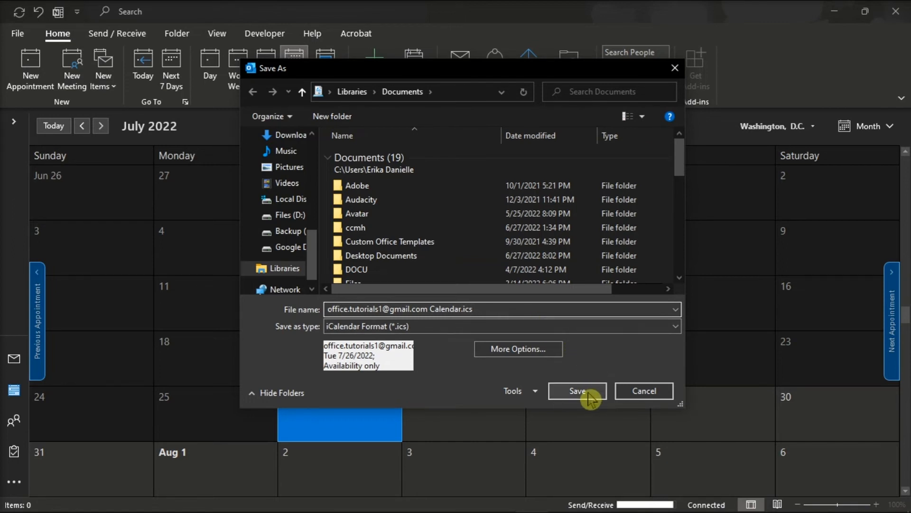
pyautogui.click(576, 390)
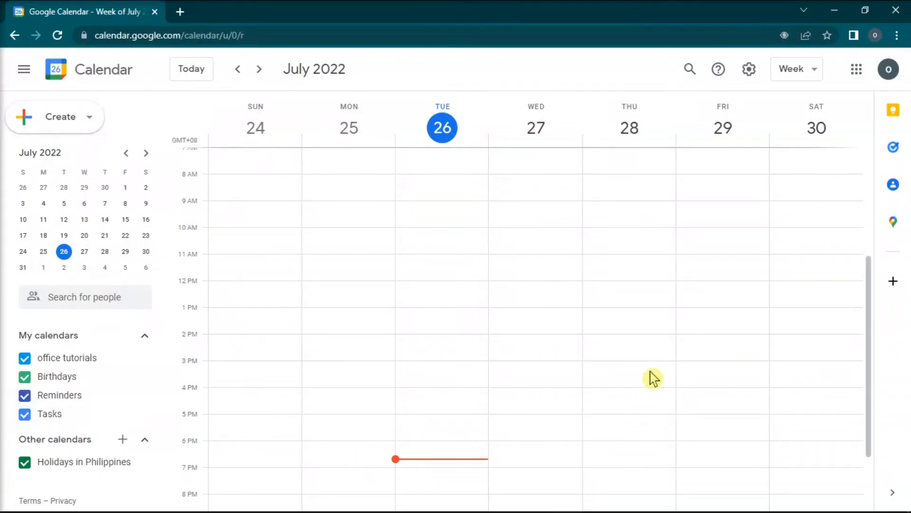
pyautogui.moveTo(749, 69)
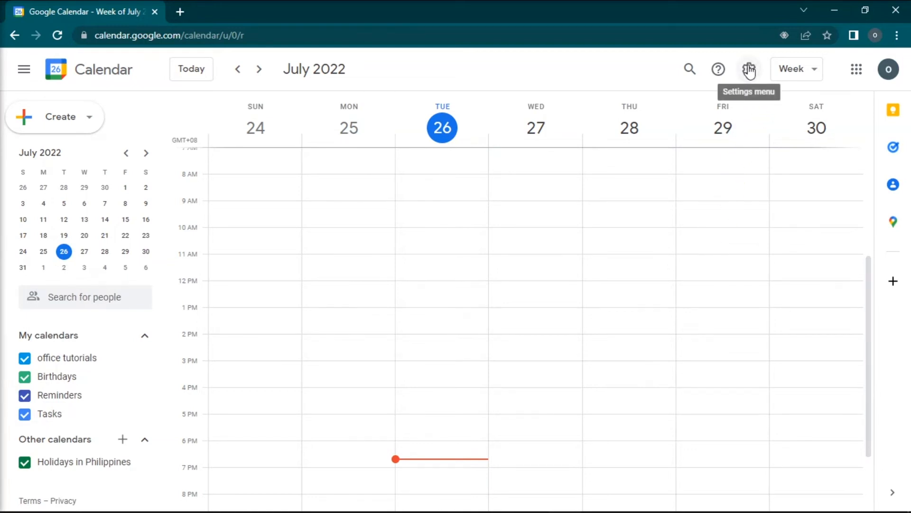
# Step: In Google Calendar Settings, go to Import & export and bring up the file picker for importing
pyautogui.click(749, 68)
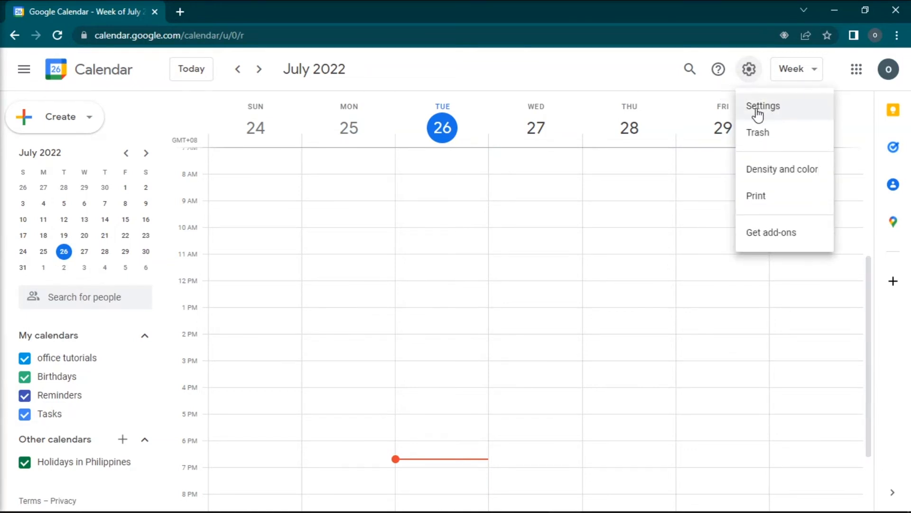
pyautogui.click(762, 105)
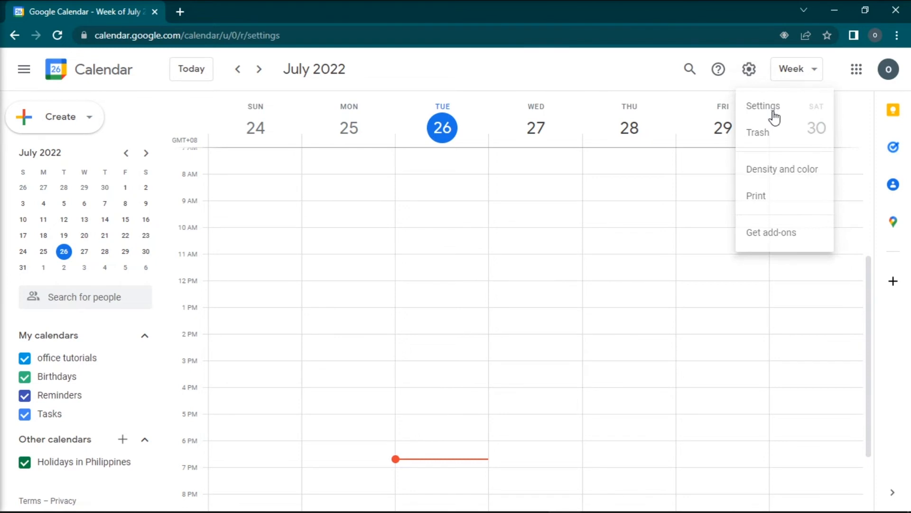
pyautogui.click(763, 105)
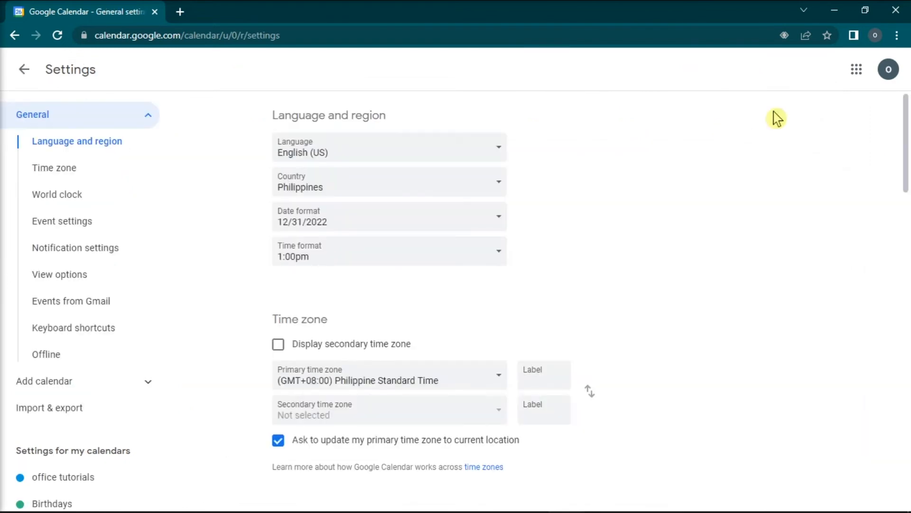
pyautogui.moveTo(39, 416)
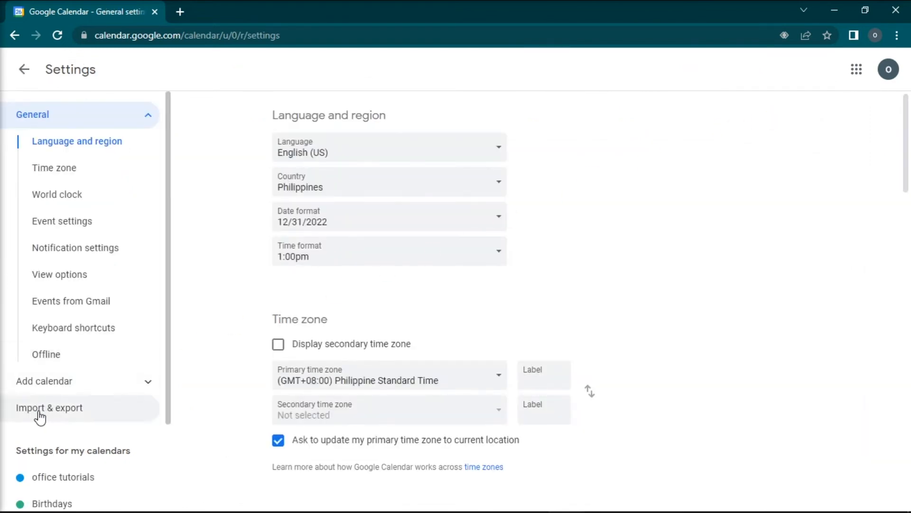
pyautogui.click(49, 407)
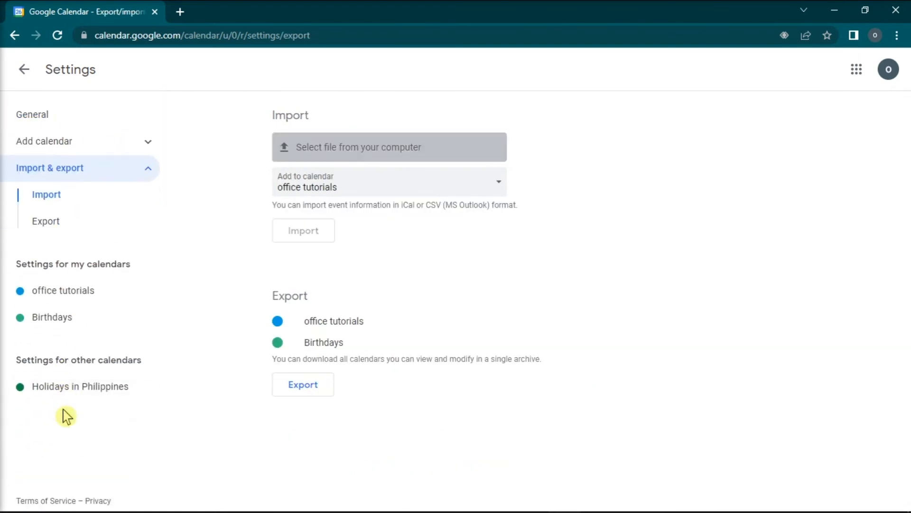
pyautogui.moveTo(232, 255)
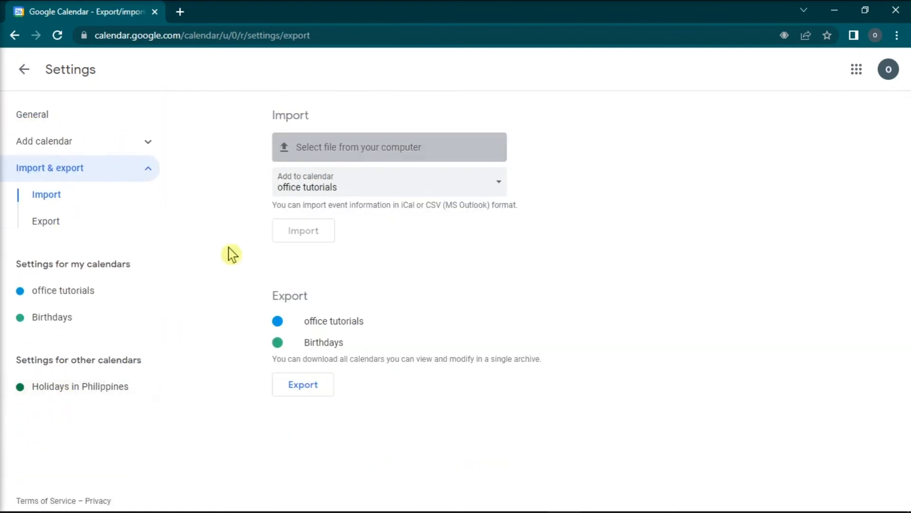
pyautogui.click(388, 147)
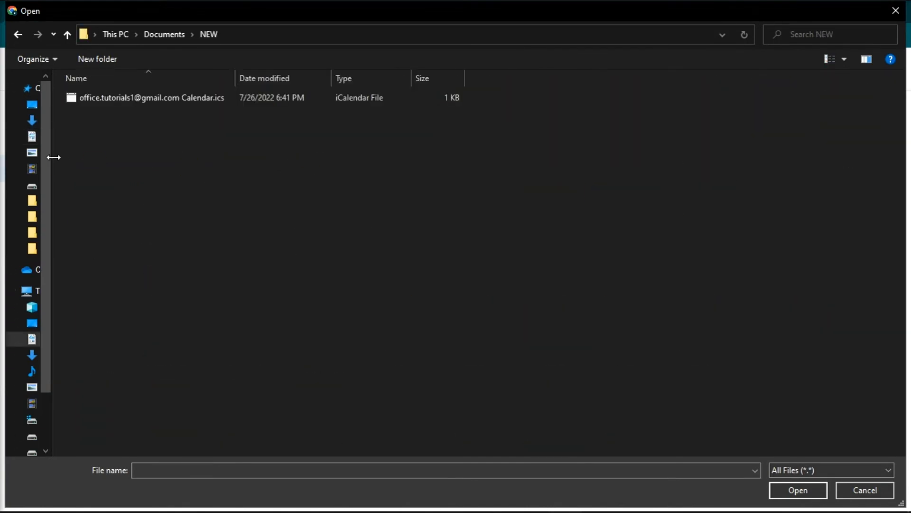
# Step: Import the saved .ics file into the office tutorials calendar, reporting 0 of 0 events imported
pyautogui.click(152, 97)
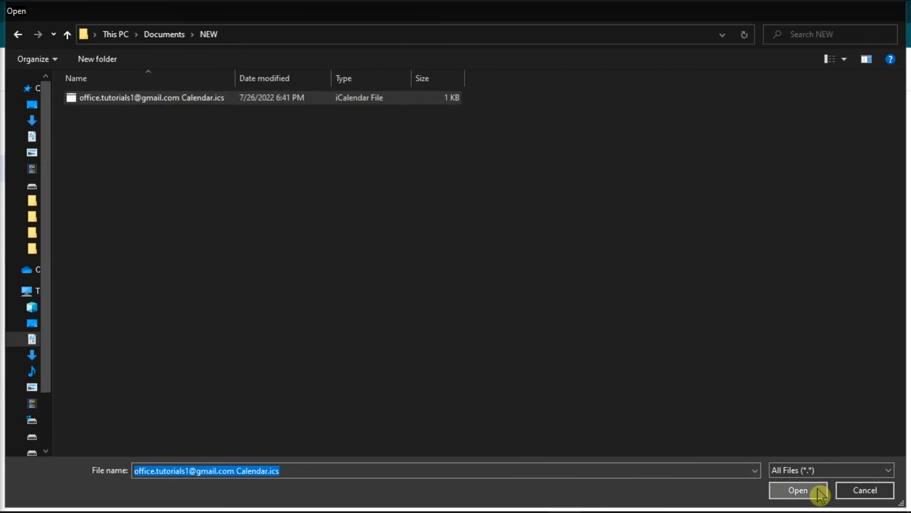
pyautogui.click(797, 490)
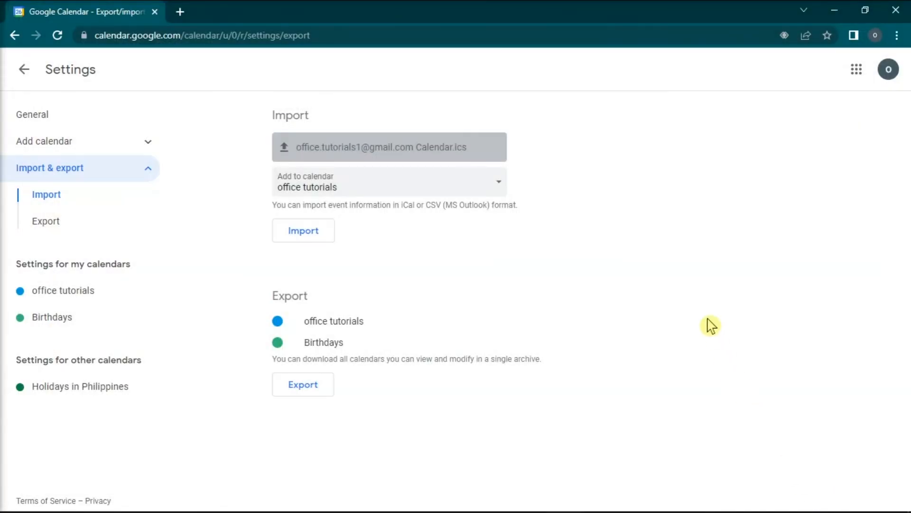
pyautogui.click(303, 230)
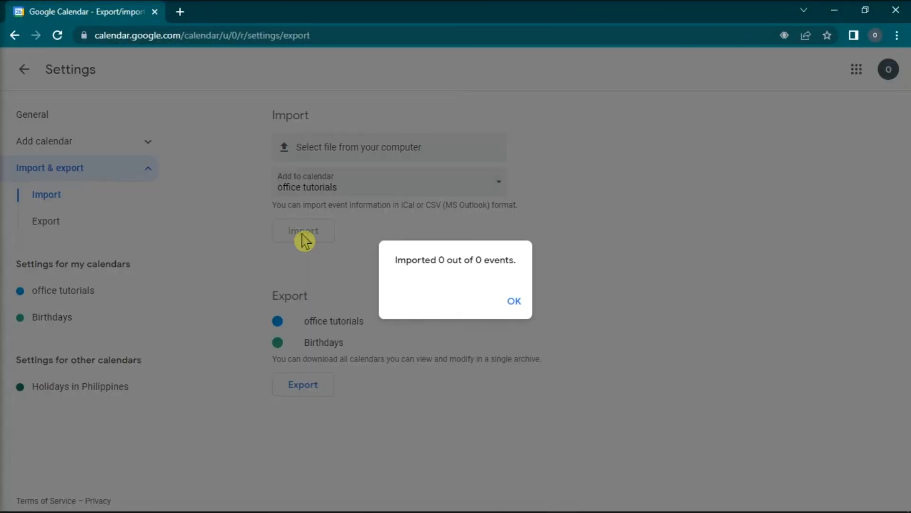